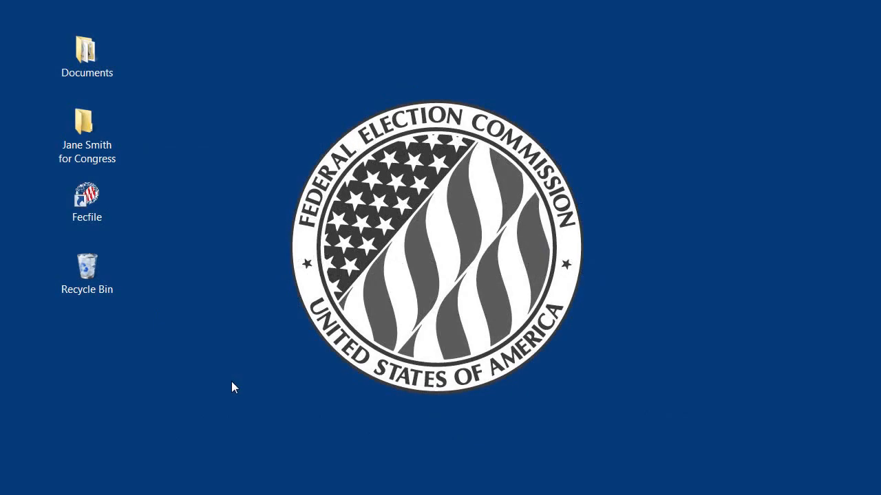
- Launch FECFile from the desktop and reach the Open a Committee File prompt
double_click(87, 194)
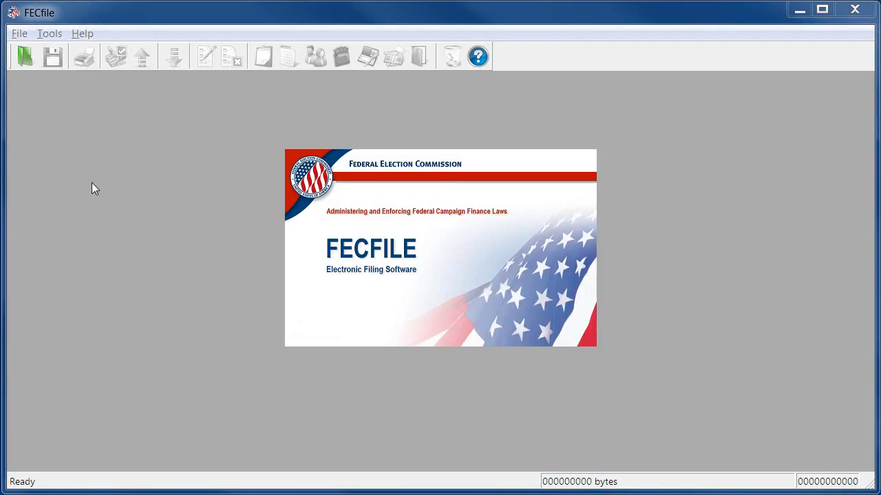
left_click(25, 56)
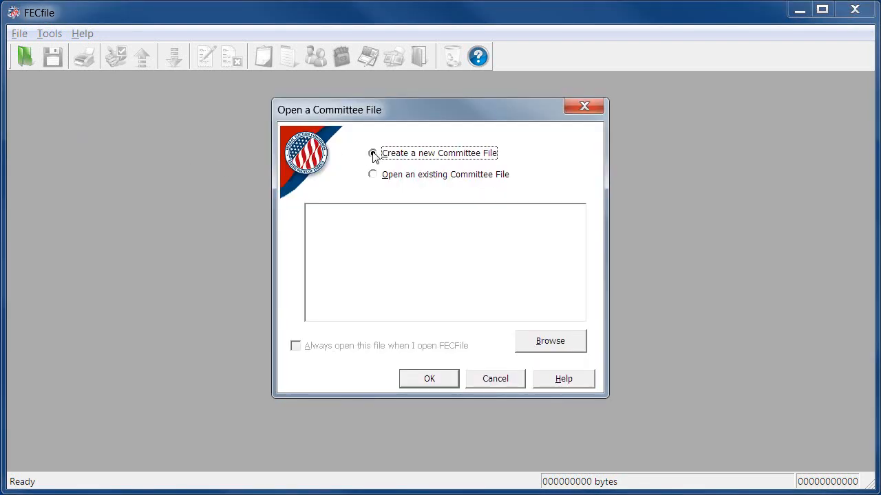
- Create a new committee file of type F3 - Campaign Committee (Non-Presidential)
left_click(371, 152)
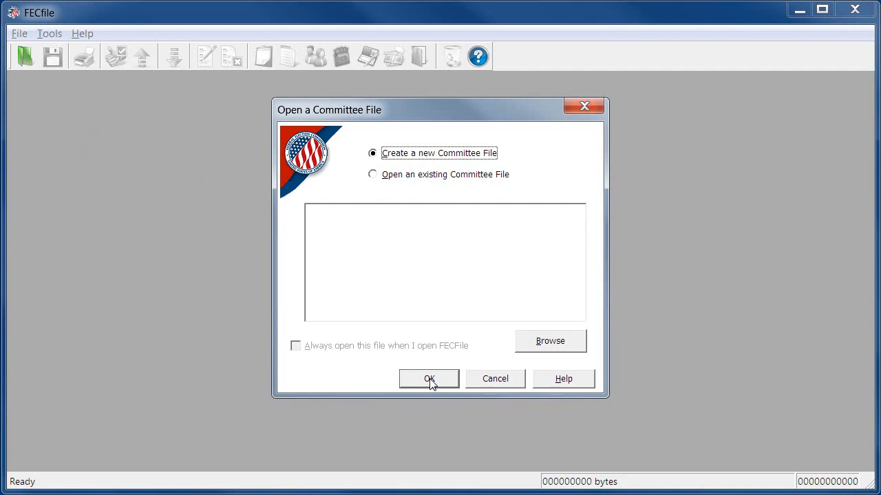
left_click(429, 380)
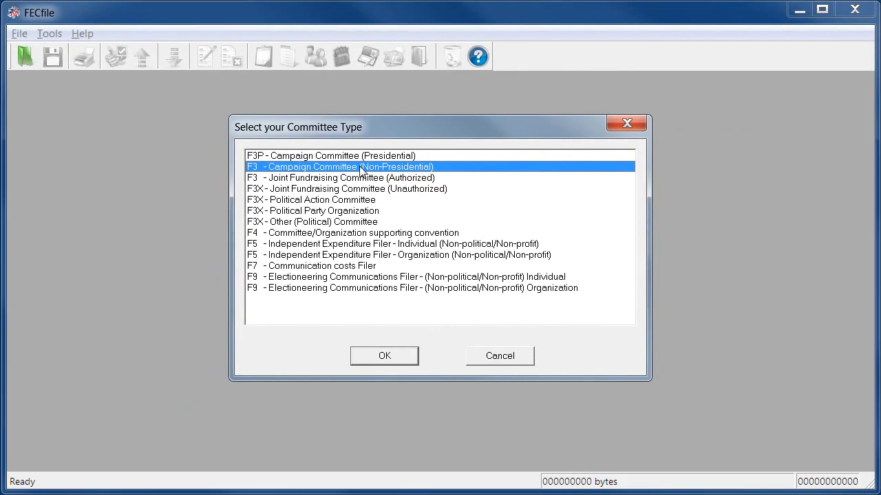
left_click(384, 355)
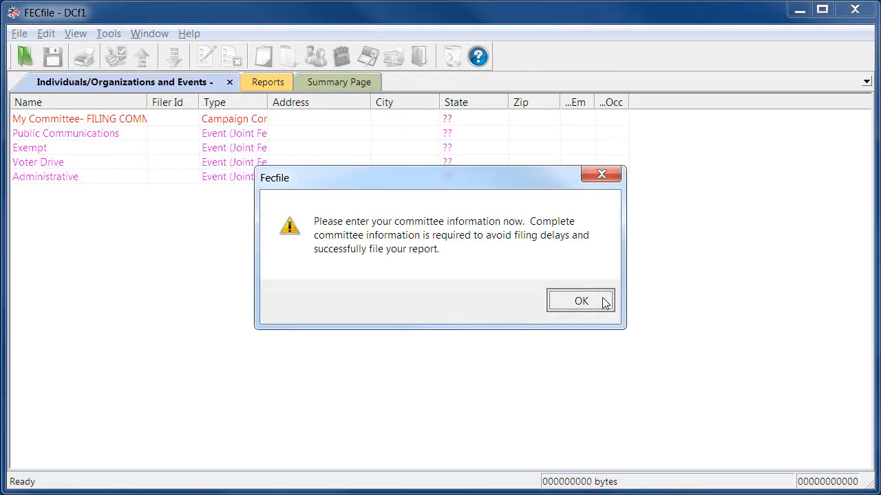
- Fill the filer form: Jane Smith for Congress, 12345 Lincoln Ave, Smalltown, 90000
left_click(581, 300)
type("C00123456")
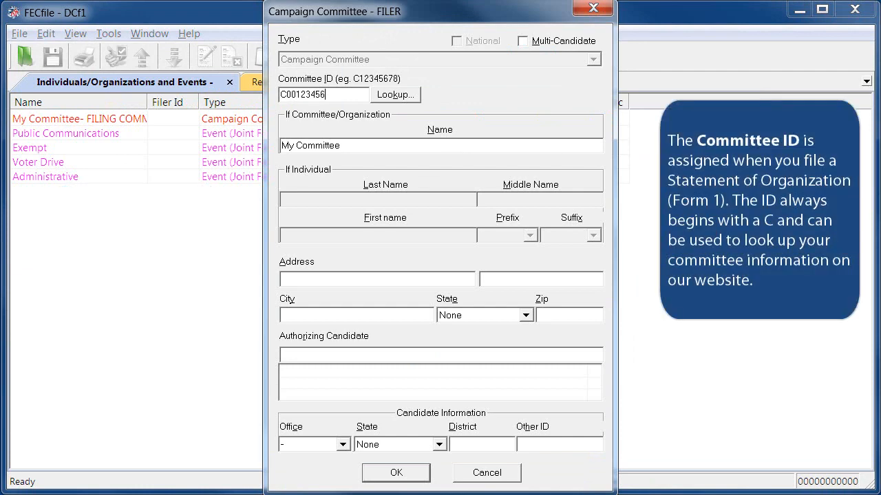
type("Jane")
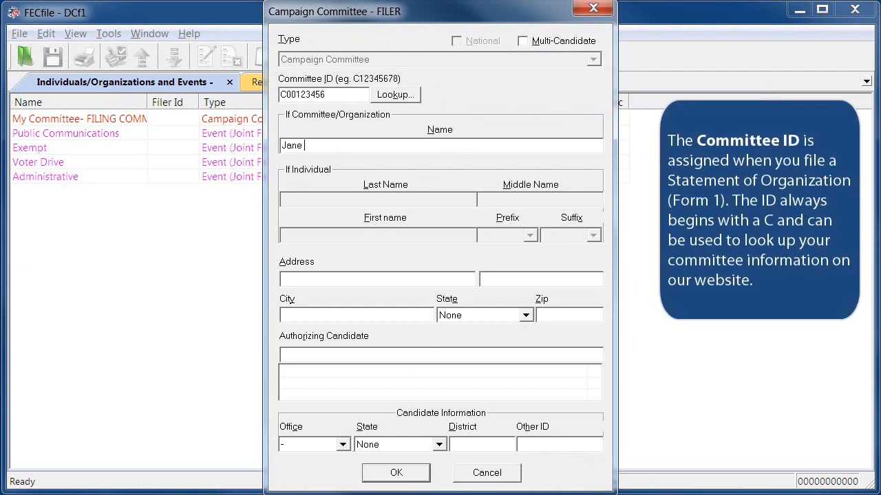
type("Smith for Congres")
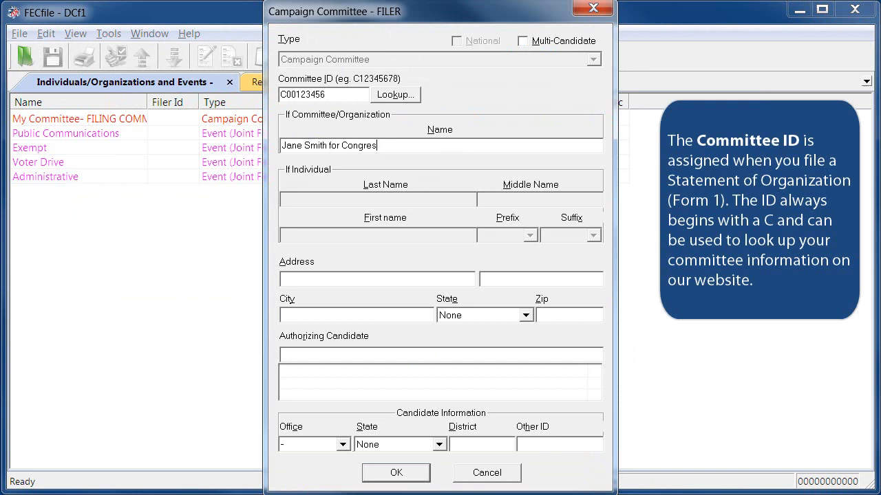
type("12345 Li")
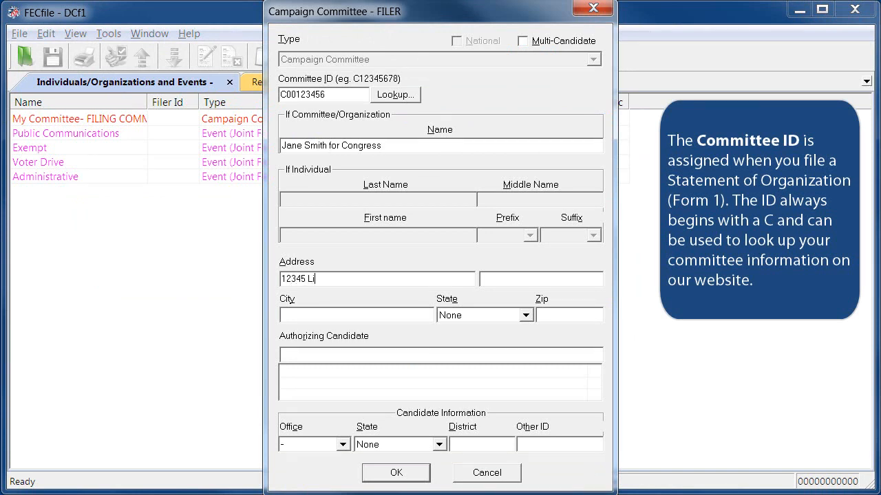
type("ncoln Ave")
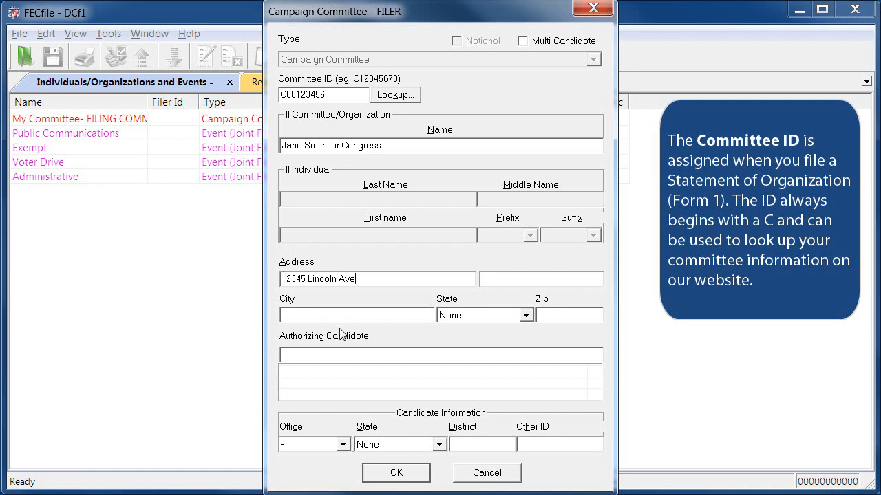
type("Smalltown")
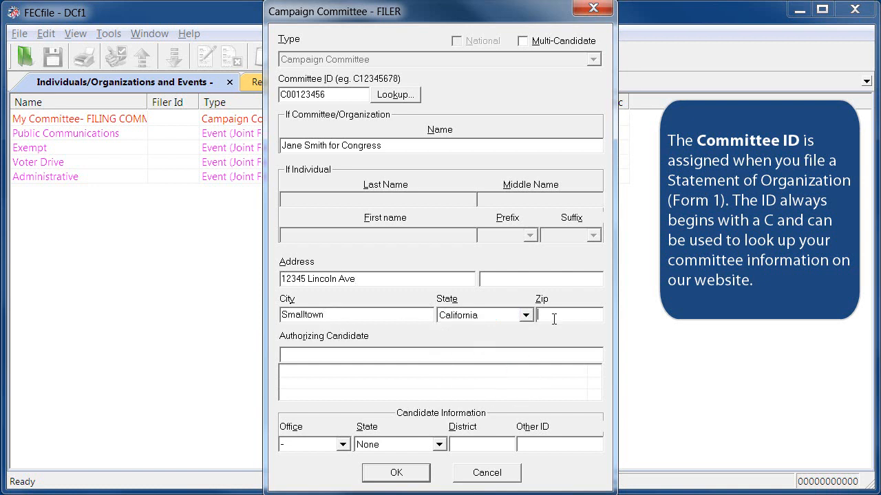
type("90000")
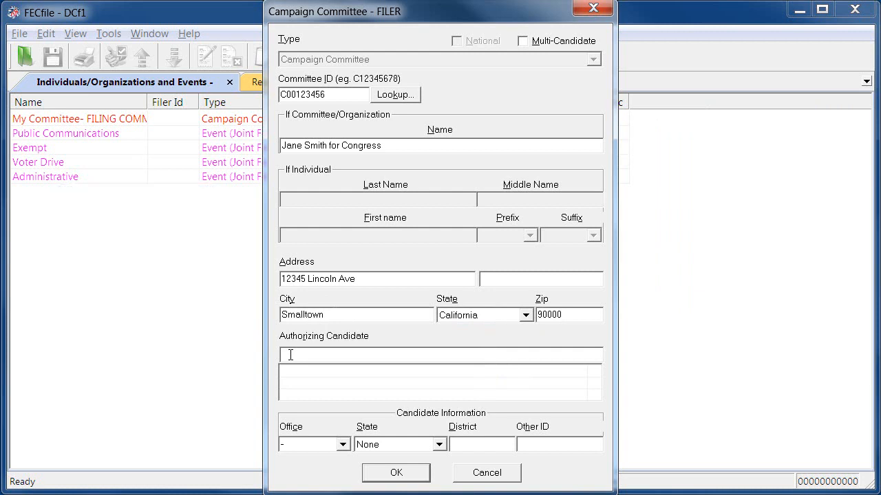
- Add authorizing candidate Jane Smith with candidate ID H1CA12345
left_click(591, 59)
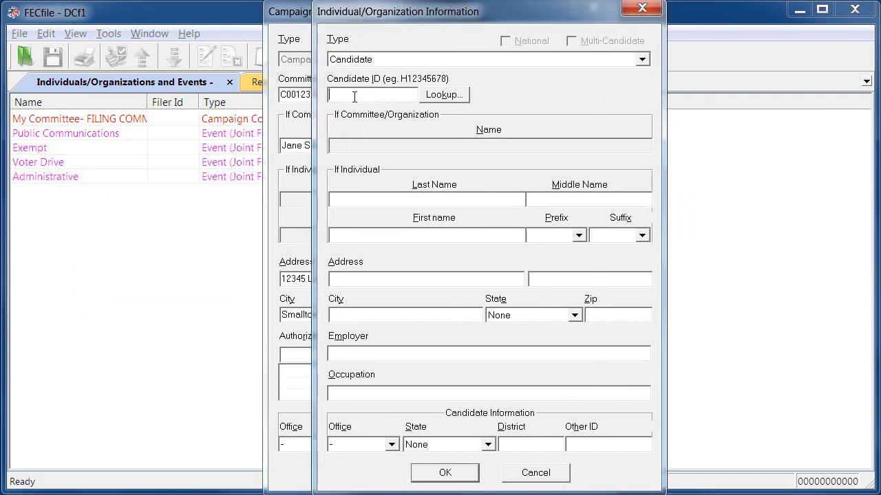
type("H1CA1")
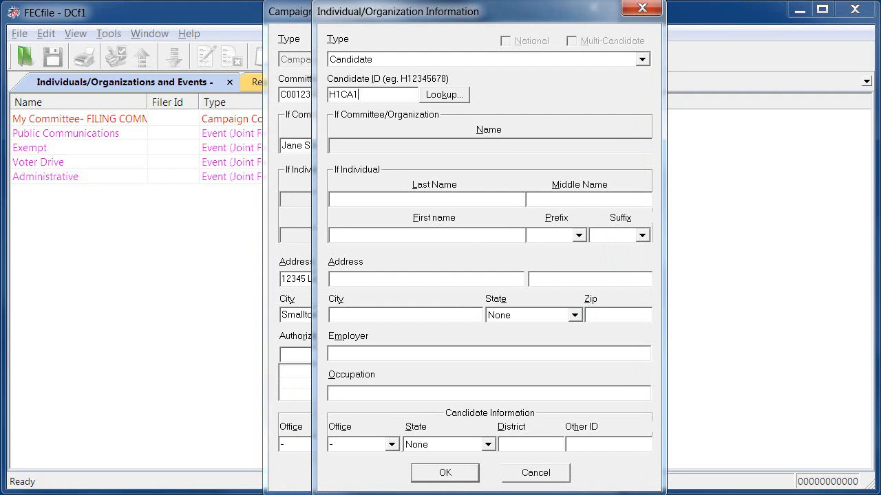
type("2345")
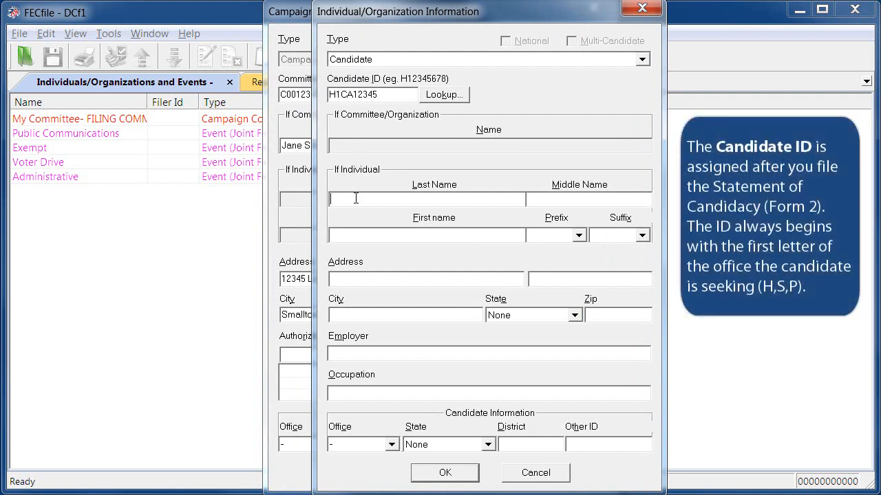
type("Smith")
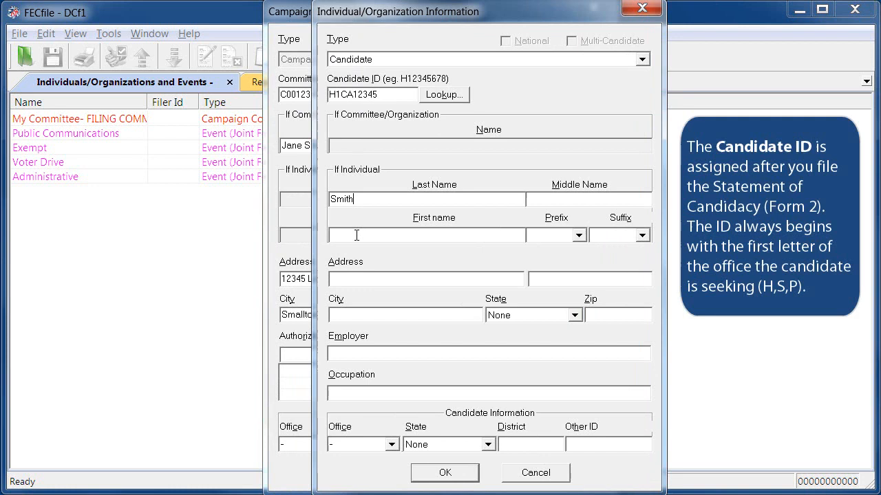
type("Jane")
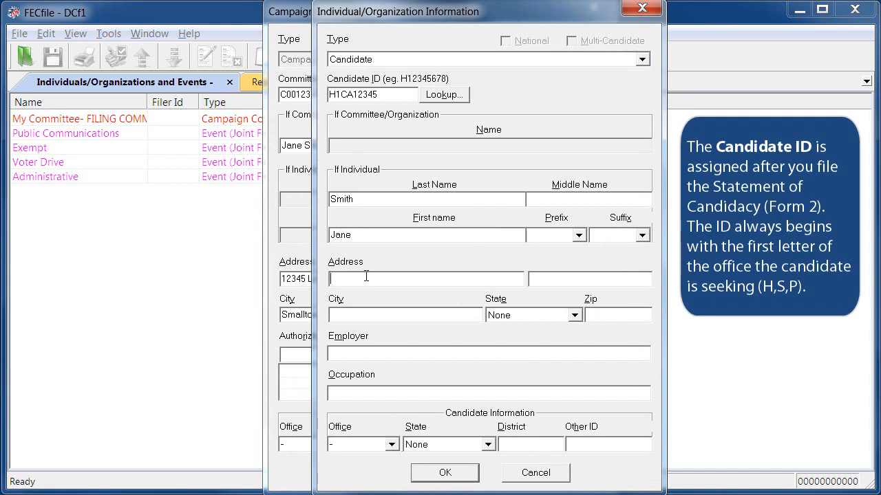
- Enter her address 532 Washington Blvd, Smalltown, California, occupation entrepreneur
type("532 W")
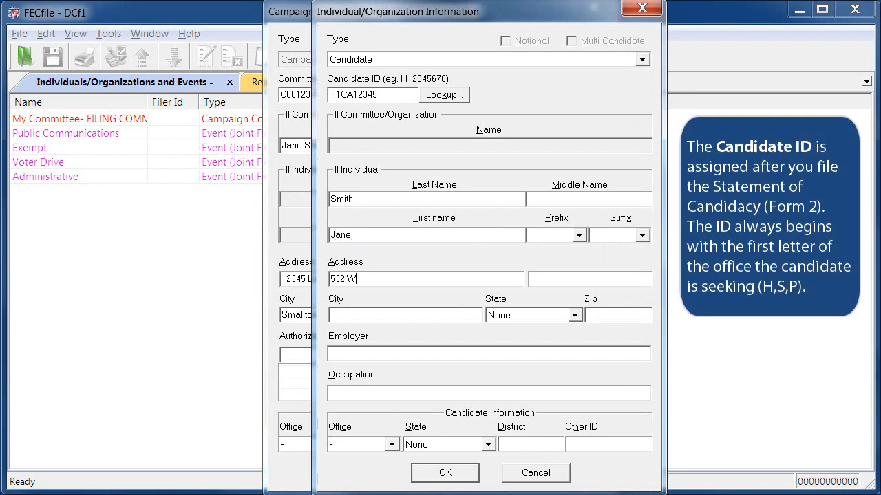
type("ashington Blvd")
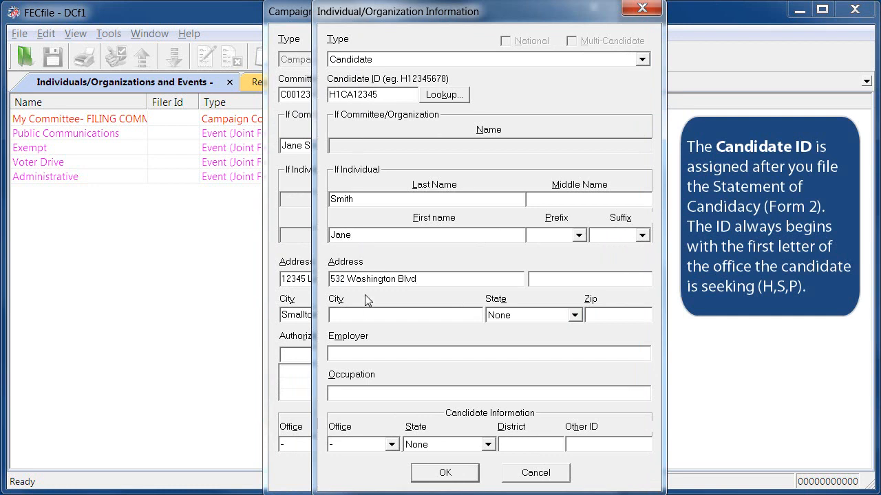
type("Smalltown")
type("E")
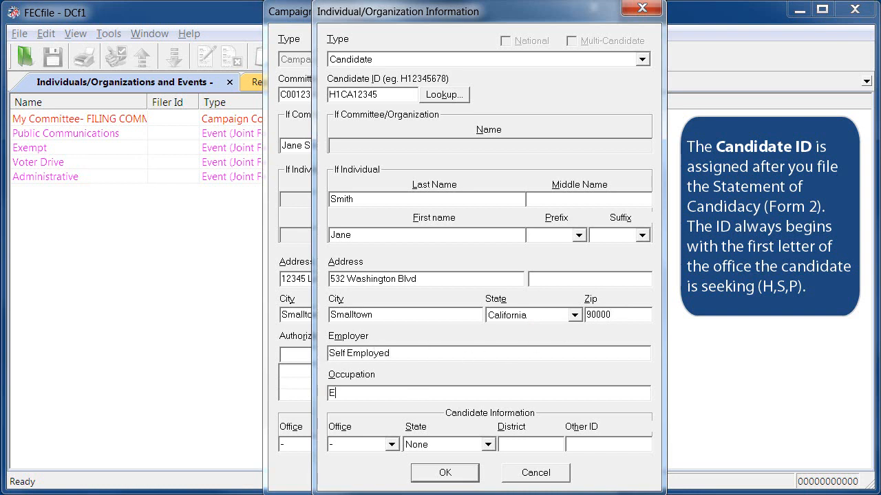
type("ntrepreneur")
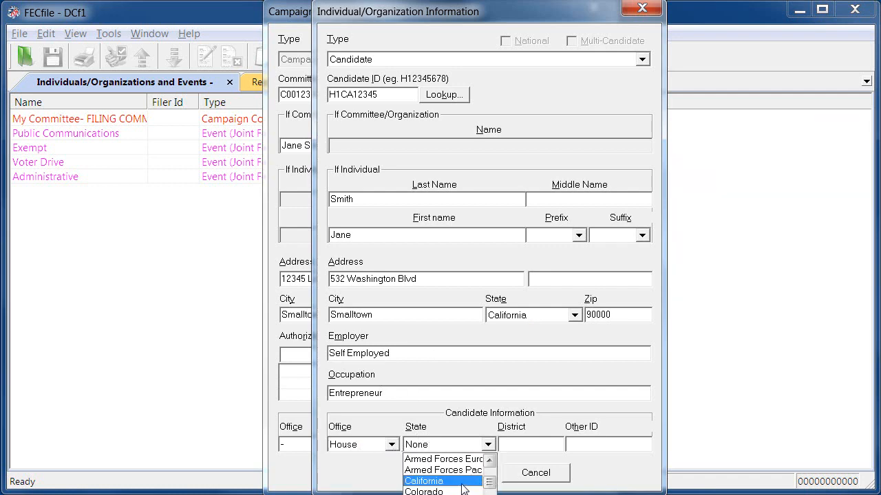
left_click(424, 482)
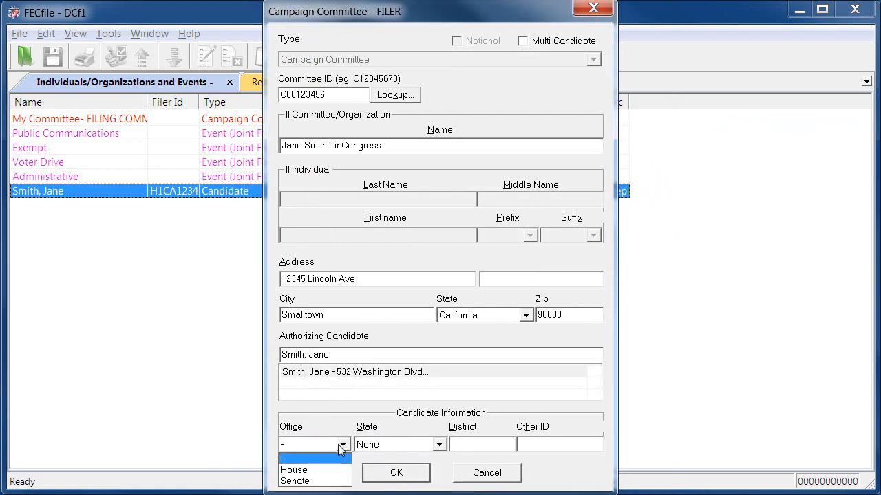
- Set the candidate office to House and save the committee information
left_click(295, 457)
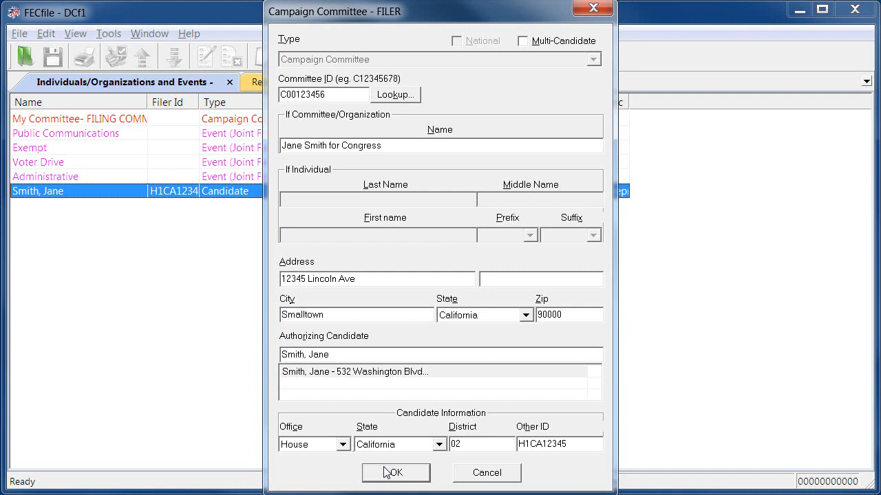
left_click(395, 473)
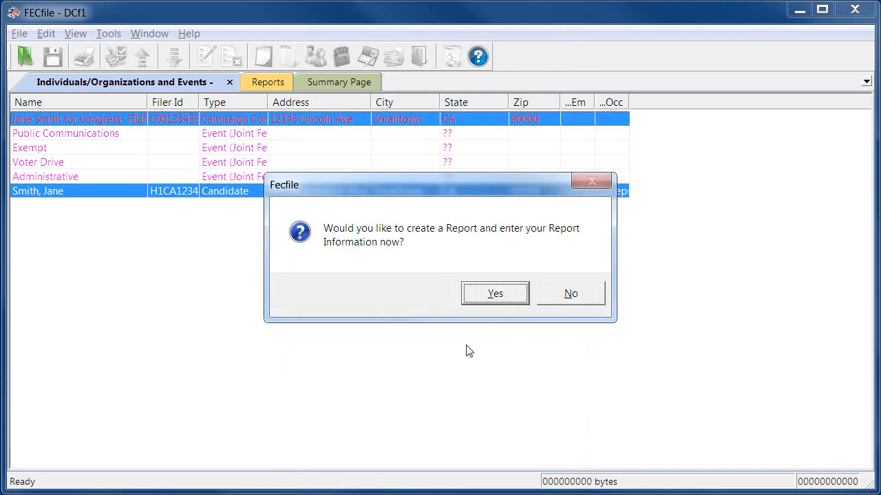
- Agree to create a report and set the election cycle to 11/07/12 through 11/04/14
left_click(495, 293)
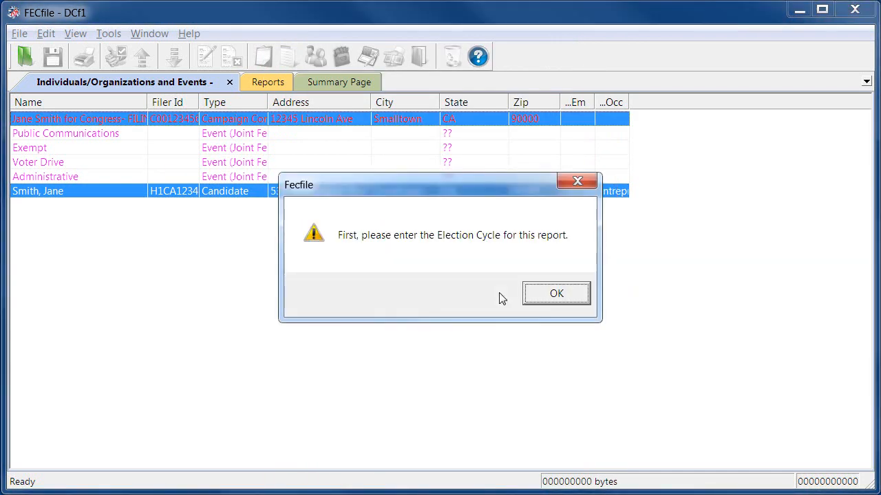
left_click(556, 293)
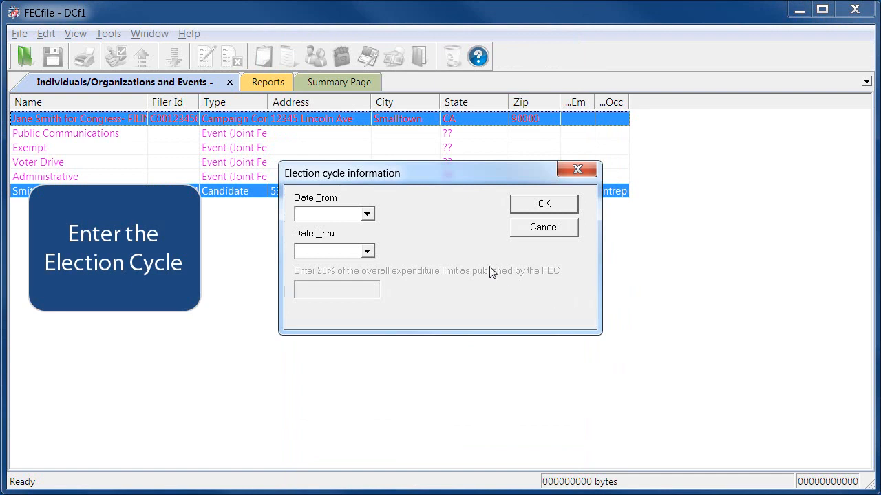
left_click(366, 214)
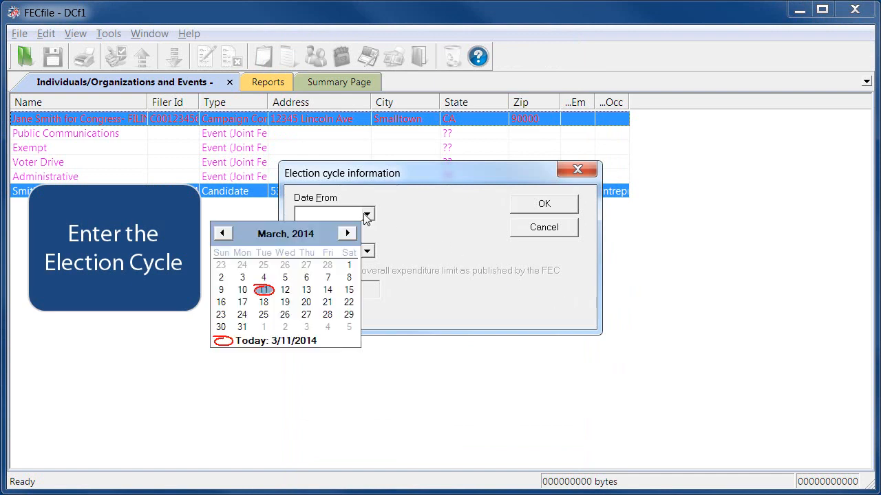
type("1")
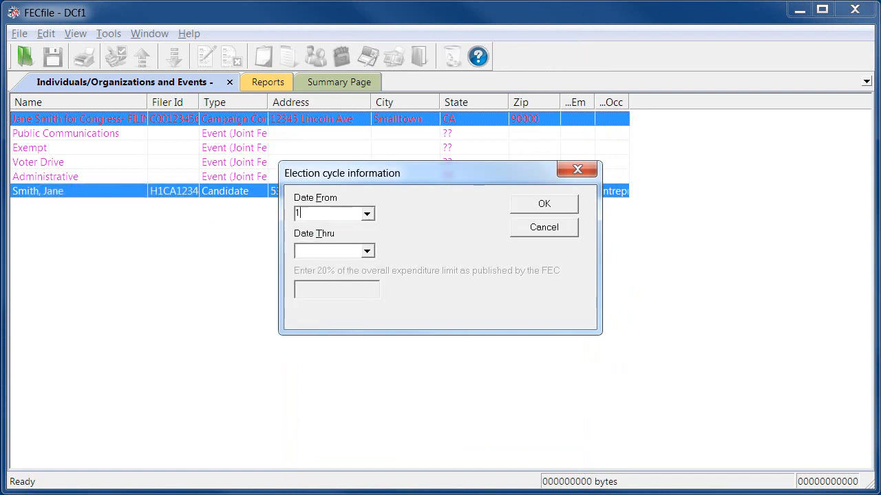
type("1/07/12")
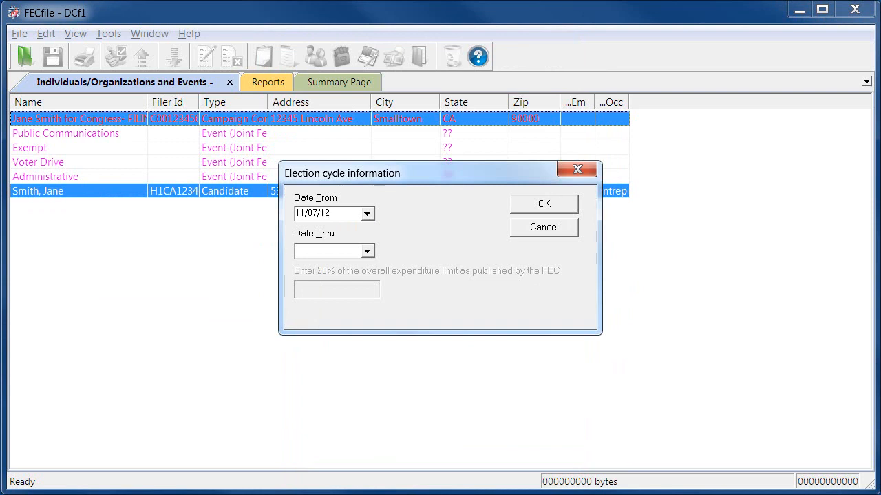
mouse_move(333, 252)
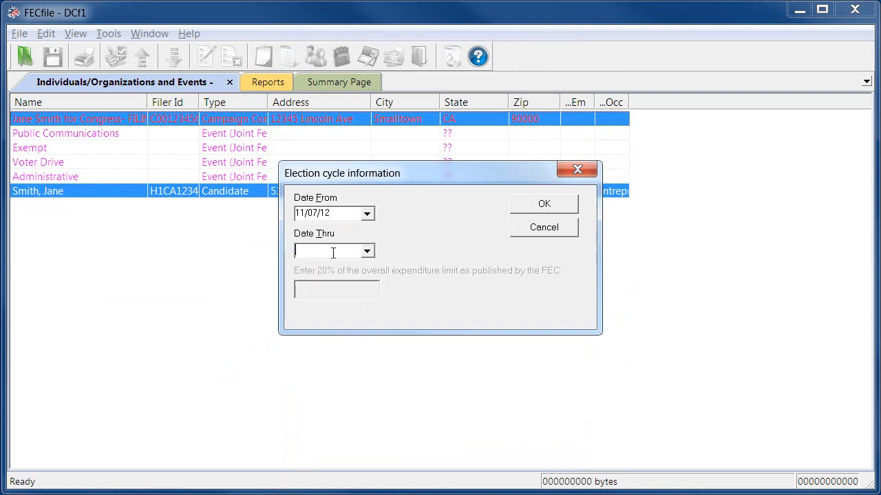
type("11/04/14")
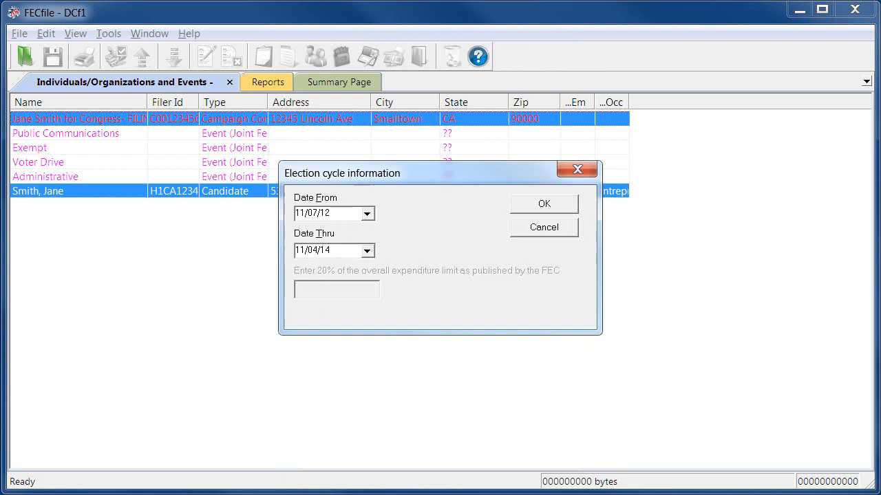
left_click(544, 204)
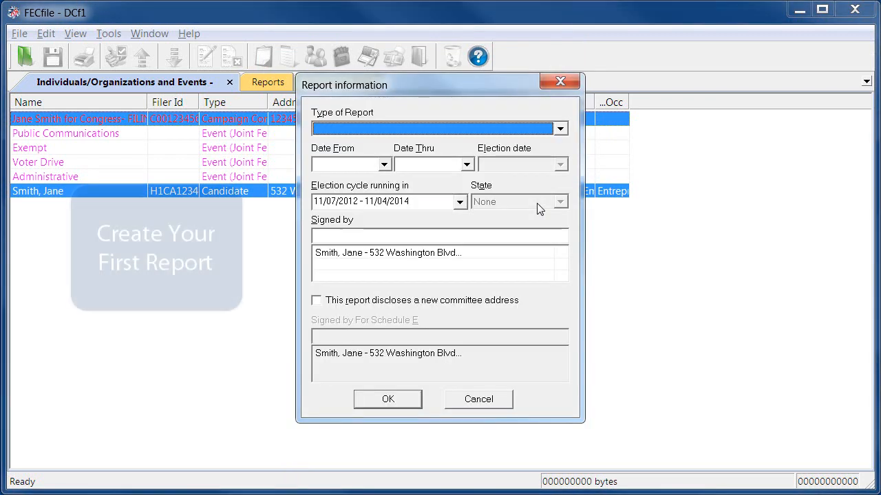
- Make the report an April 15 Quarterly for the 11/07/2012 - 11/04/2014 cycle
left_click(559, 130)
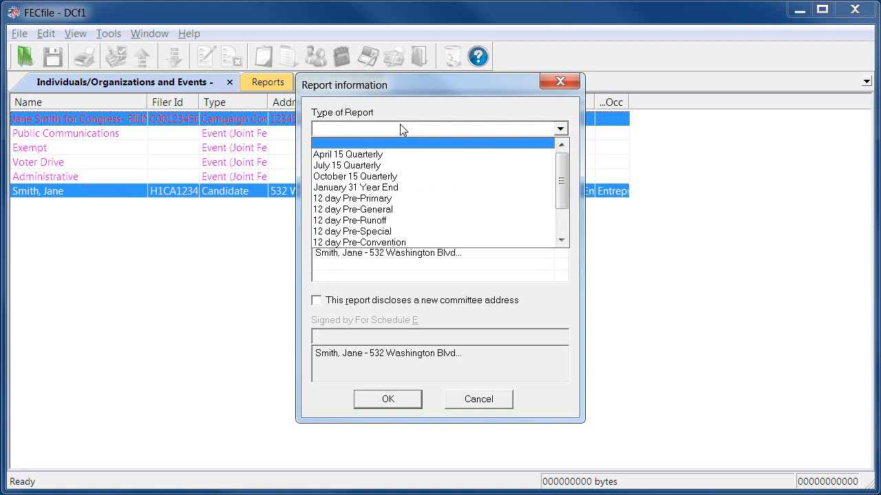
mouse_move(401, 152)
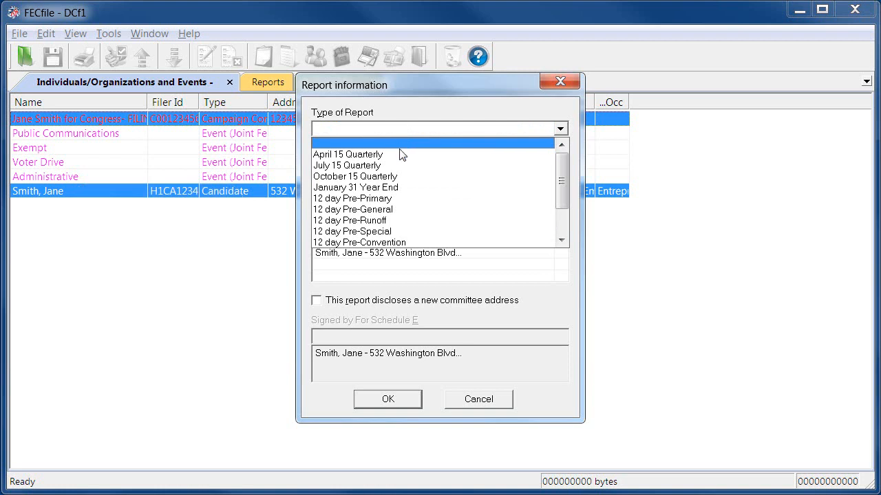
left_click(346, 154)
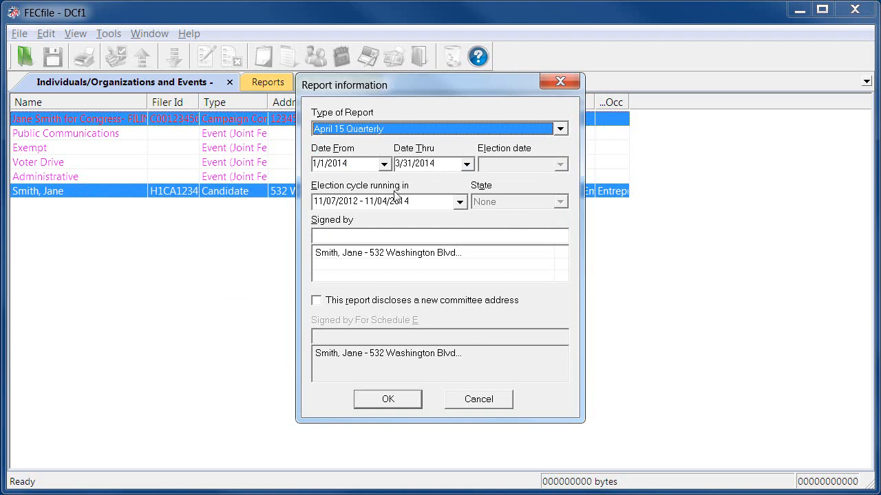
left_click(453, 200)
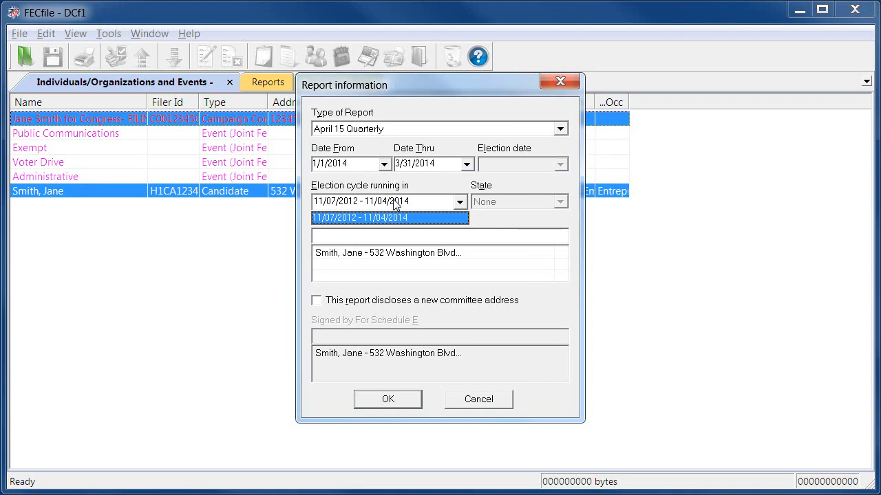
left_click(390, 218)
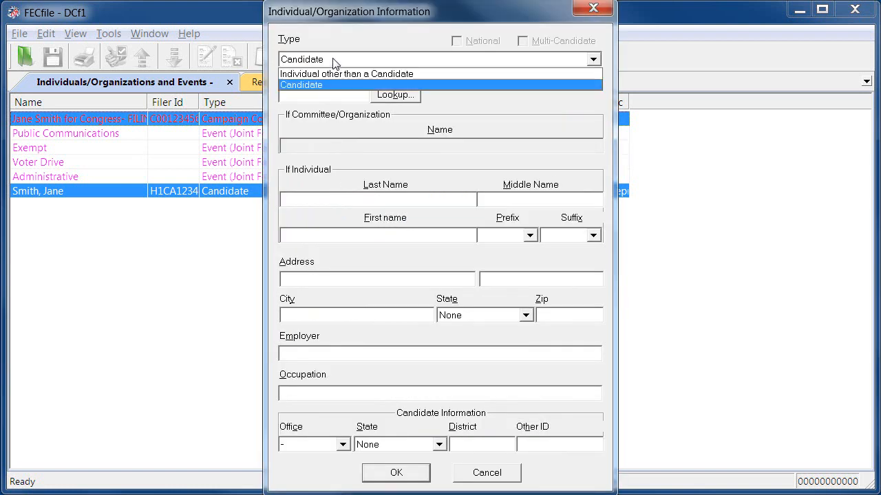
left_click(346, 74)
type("S")
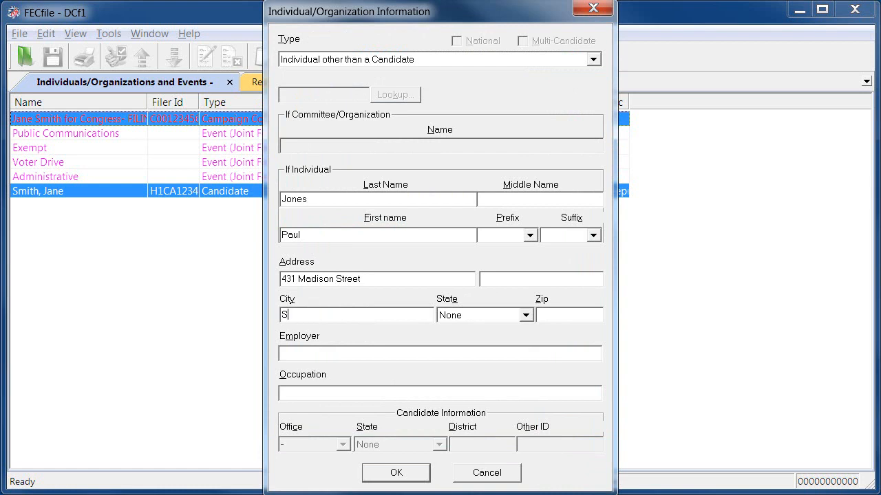
left_click(525, 314)
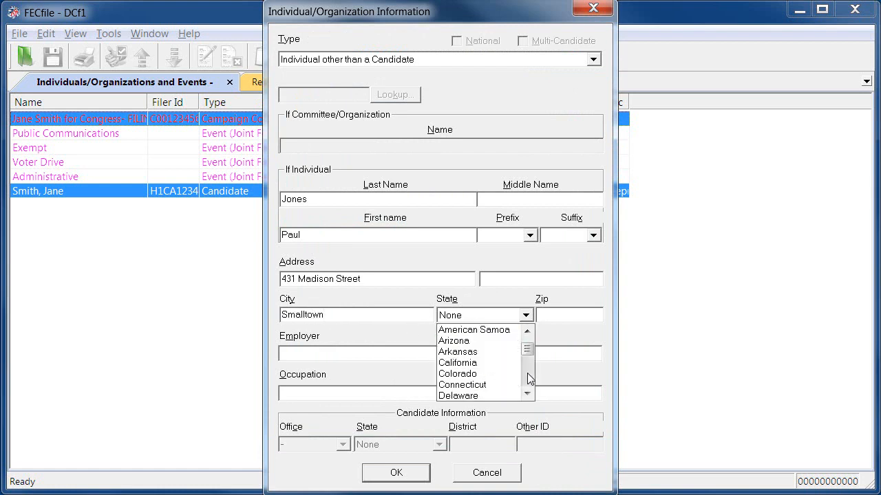
left_click(457, 363)
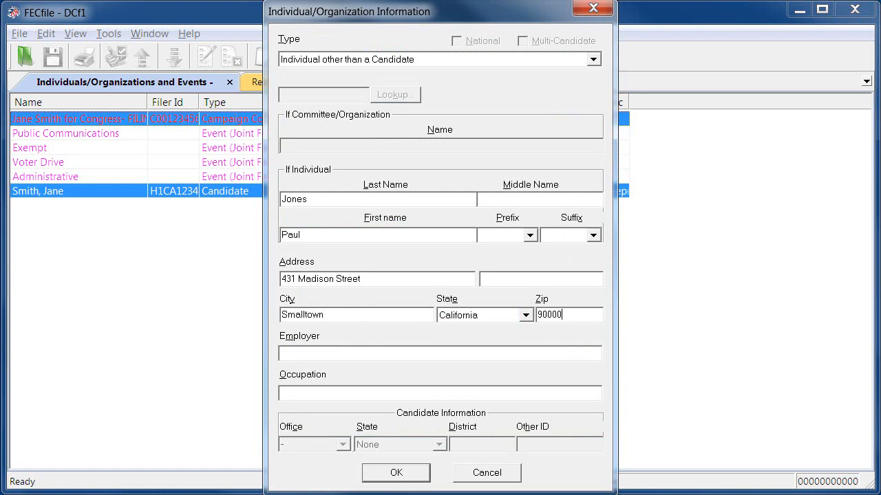
type("Self Employe")
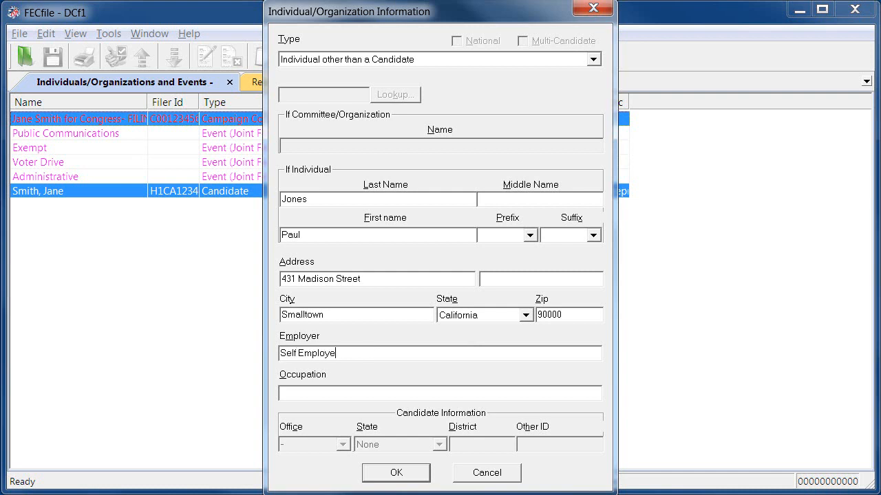
type("Accountant")
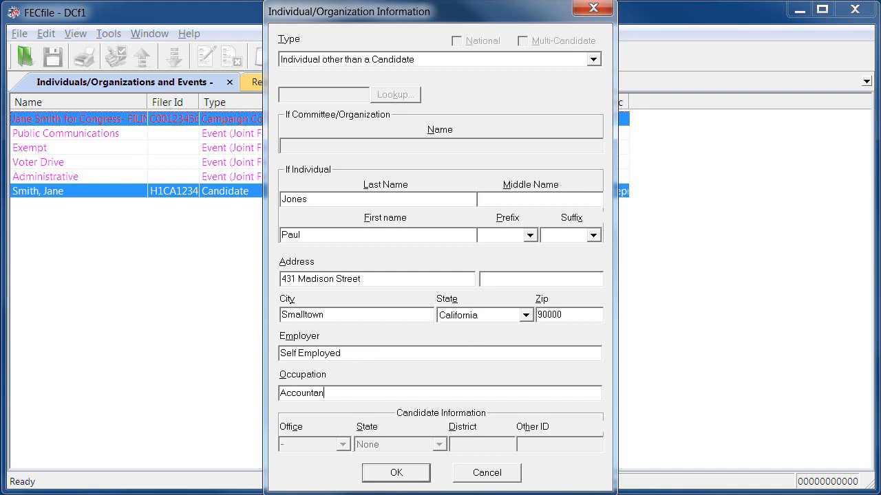
left_click(397, 474)
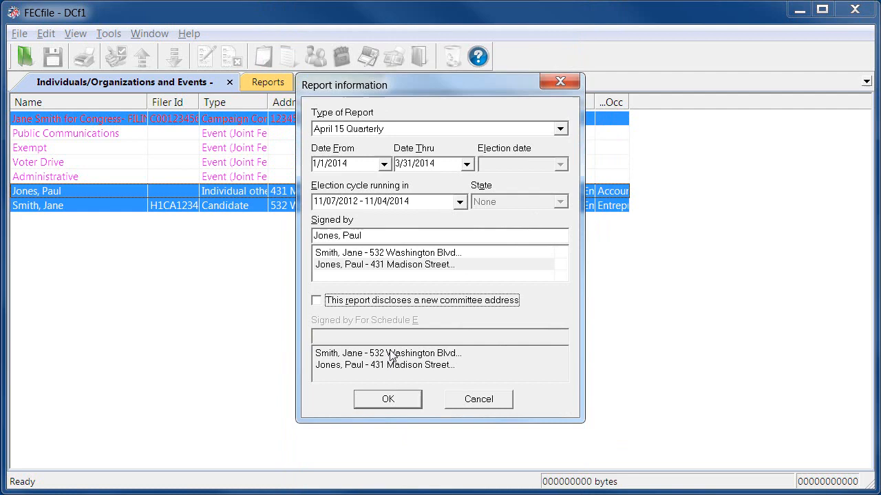
- Create the report, continue to adding transactions, and reach its Form 3 summary page
left_click(388, 399)
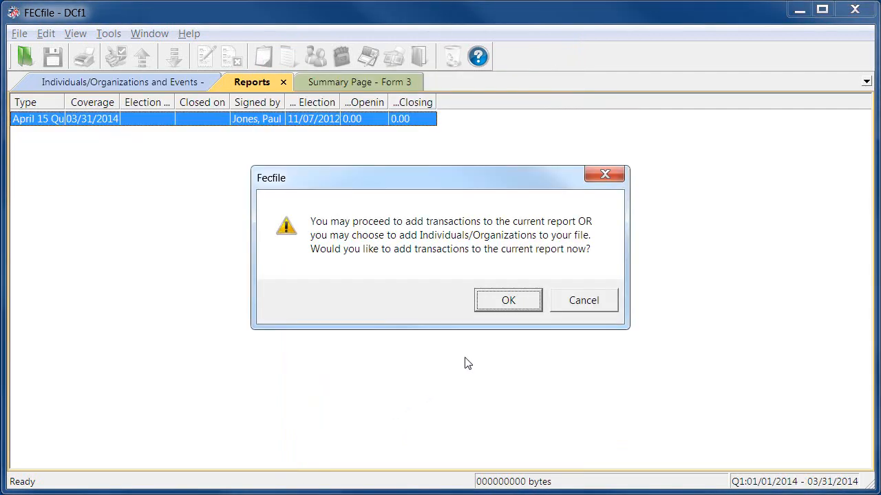
left_click(508, 300)
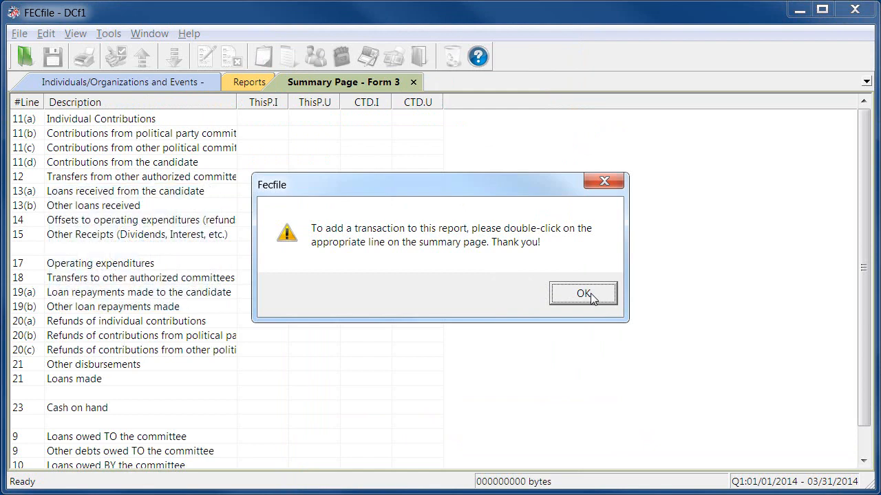
left_click(583, 293)
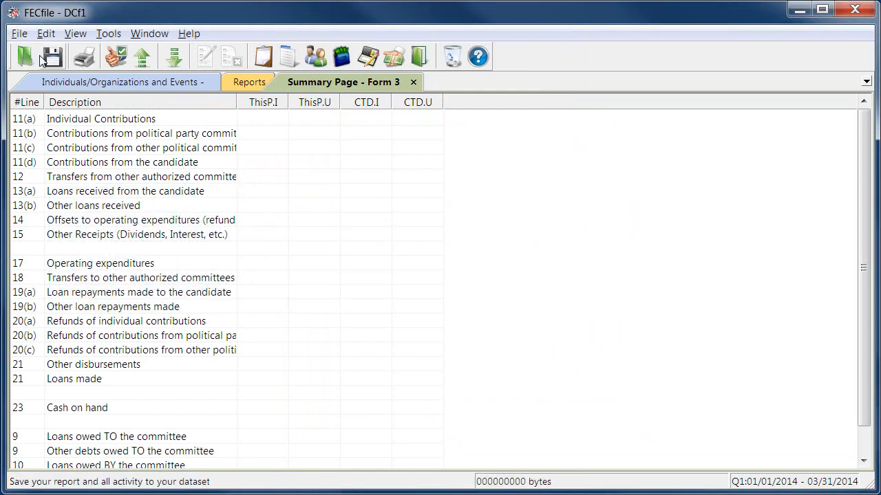
left_click(19, 33)
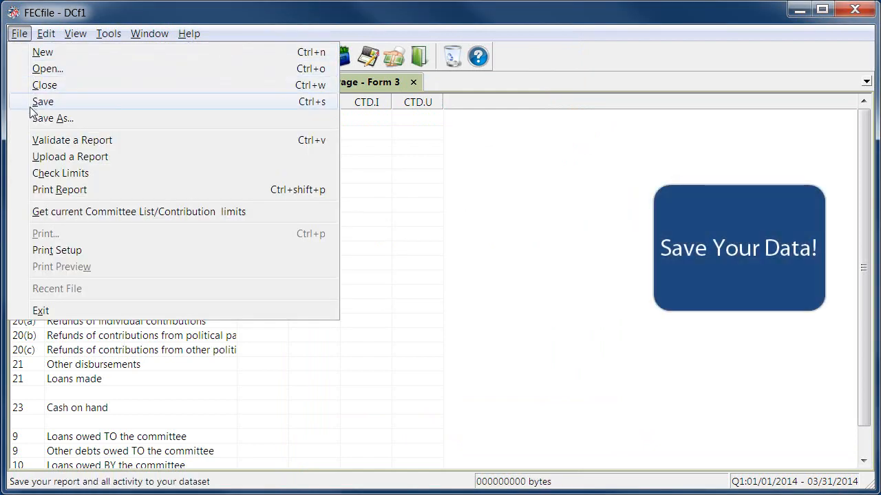
- Save the file as Jane Smith for Congress.DCF in the Jane Smith for Congress folder
left_click(53, 118)
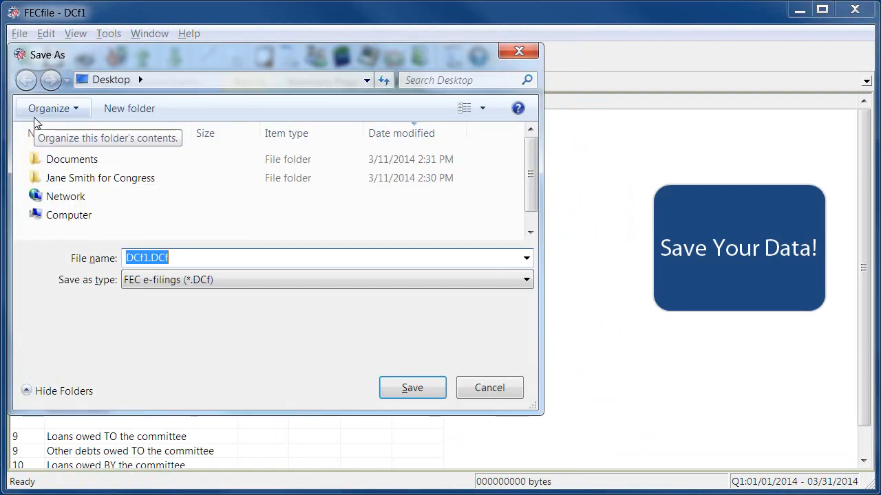
double_click(99, 177)
type("Jane Smith for Congress")
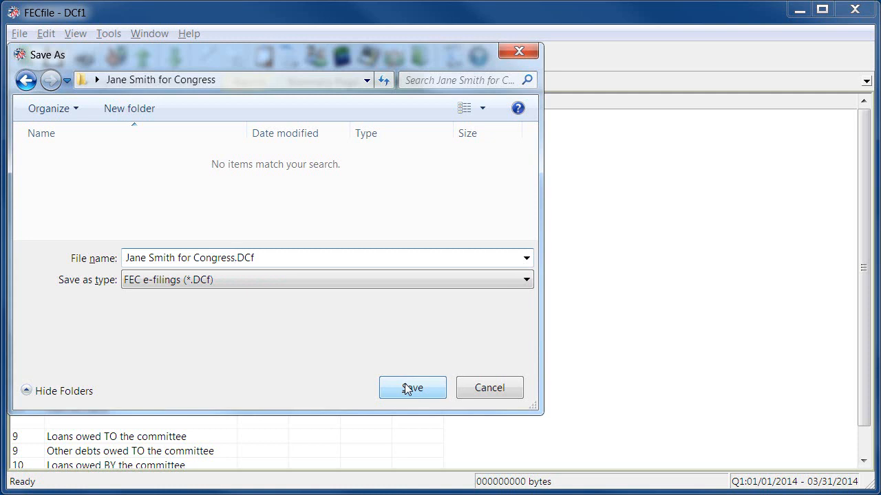
left_click(411, 388)
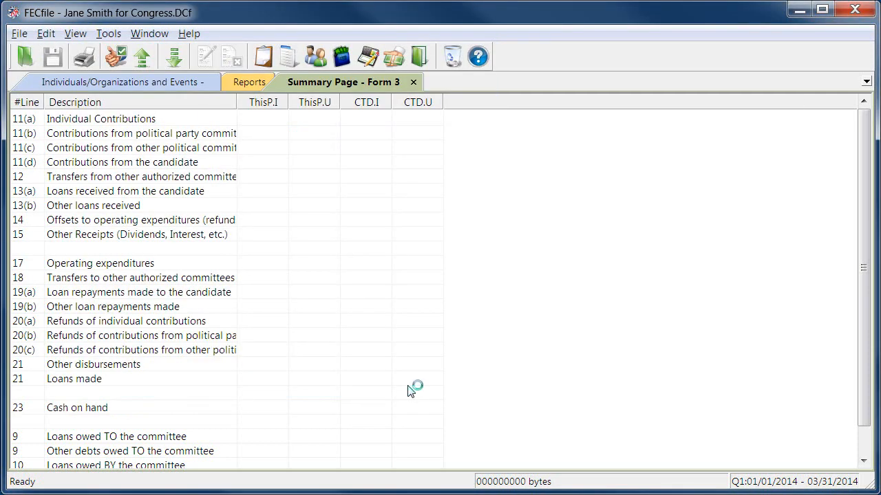
mouse_move(305, 270)
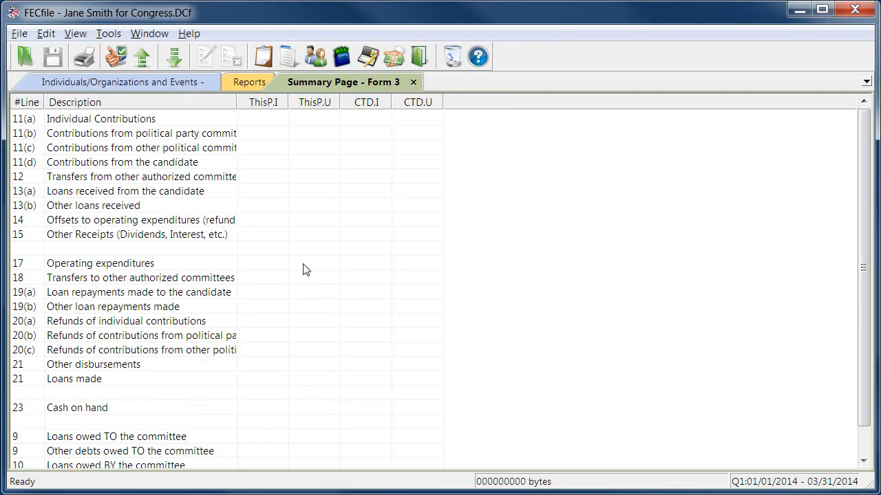